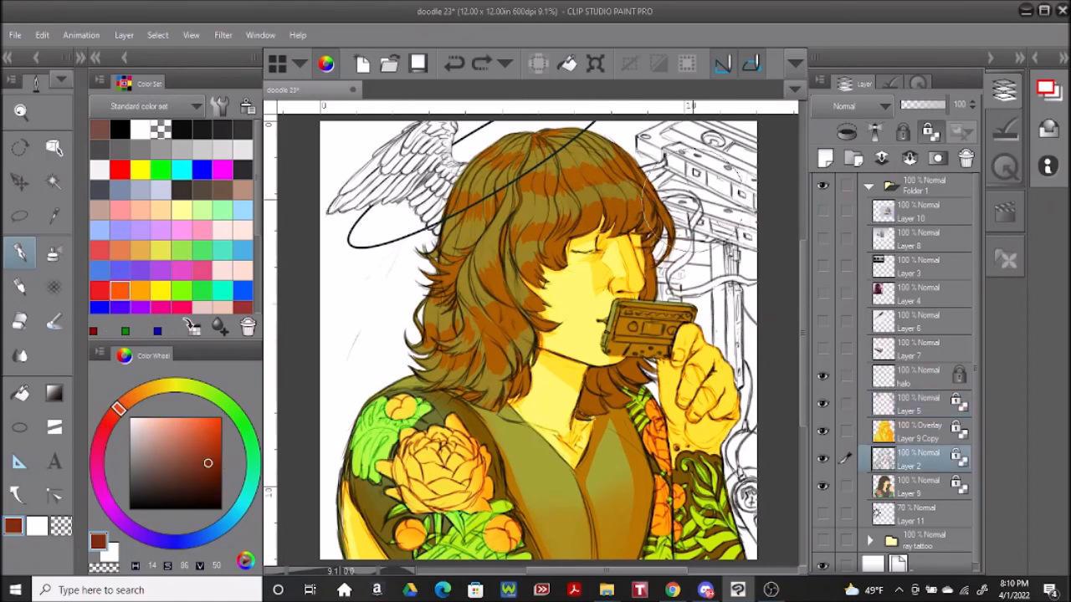
Paint warm yellow, orange and green tones onto the hair, skin and flower tattoo layers
click(912, 431)
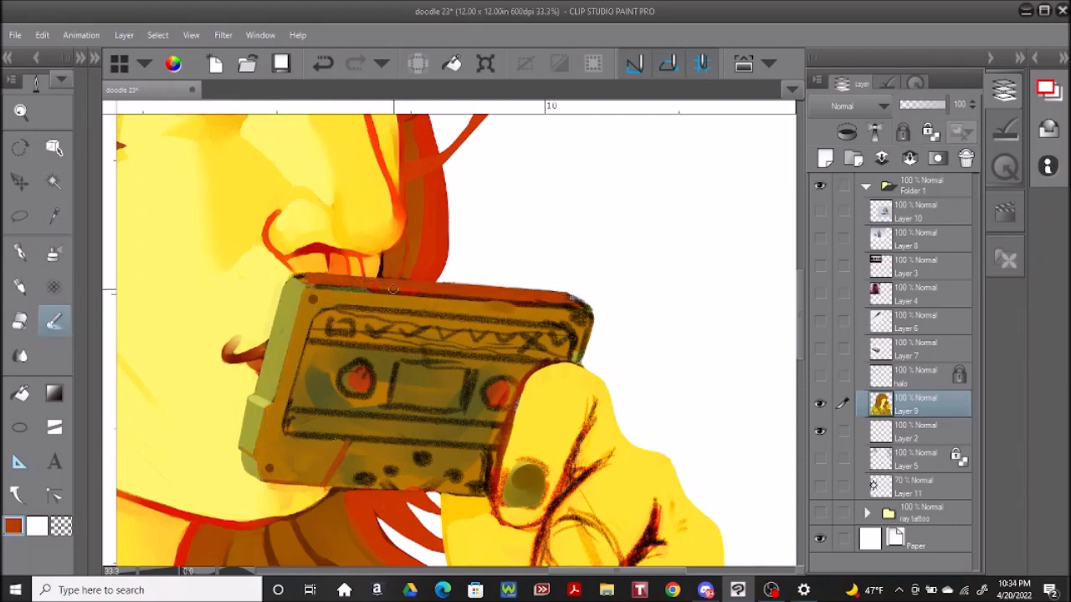
Shade the cassette tape with grey-green tones, reddish edges and dark details
drag(293, 284, 578, 310)
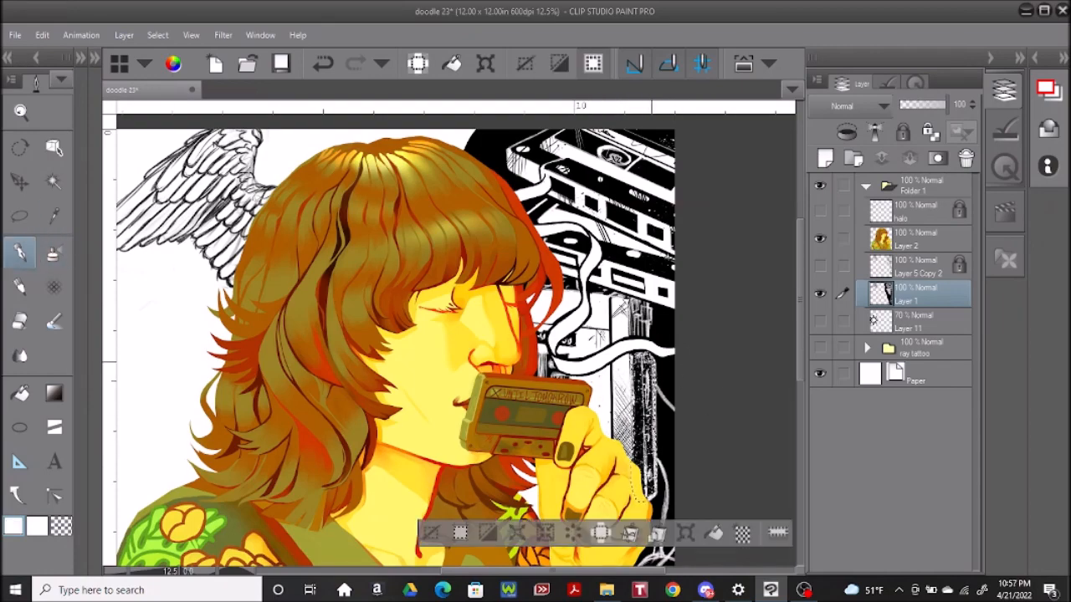
Fit the duplicated Layer 11 copy over the arm and confirm the Scale/Rotate transform
scroll(down, 3)
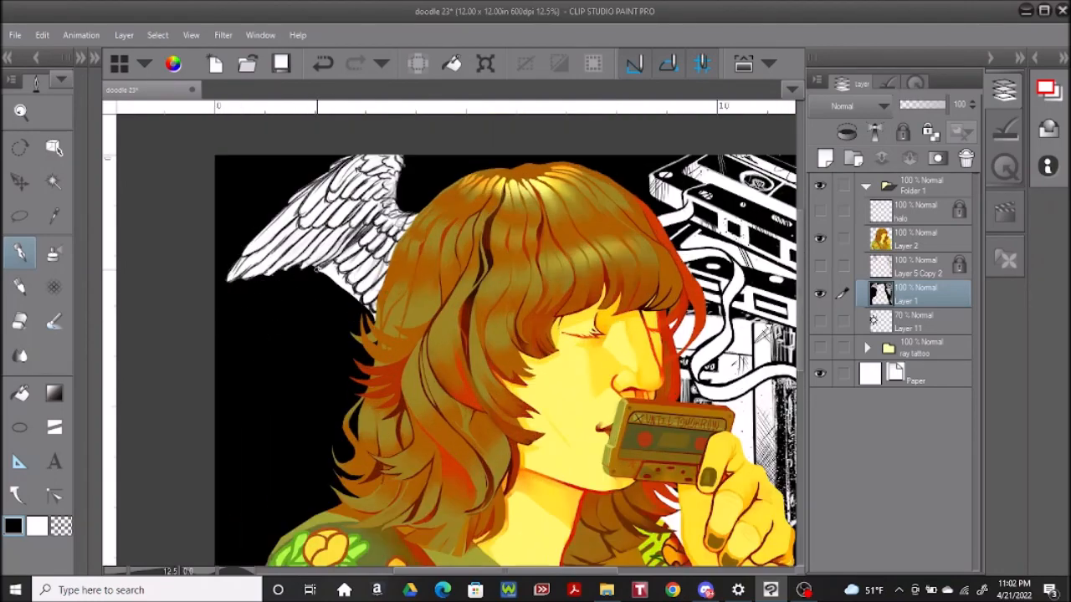
scroll(down, 3)
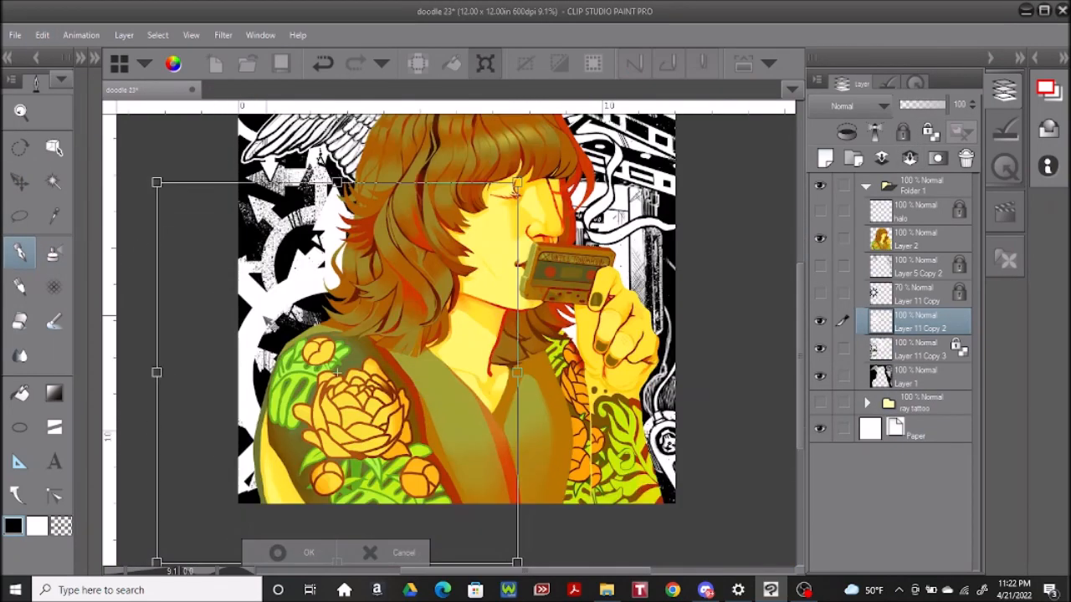
click(307, 552)
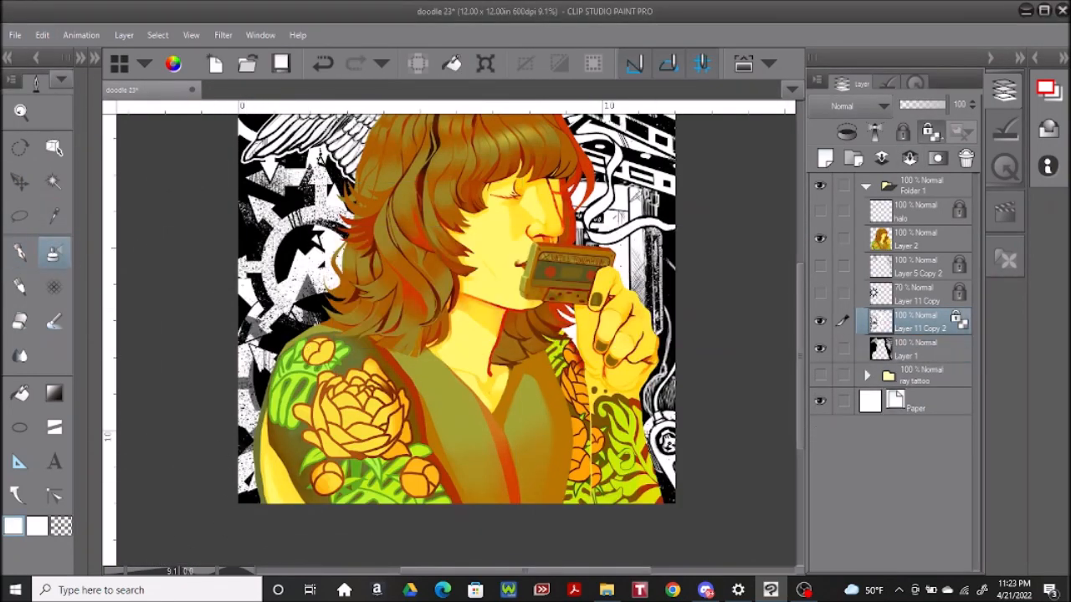